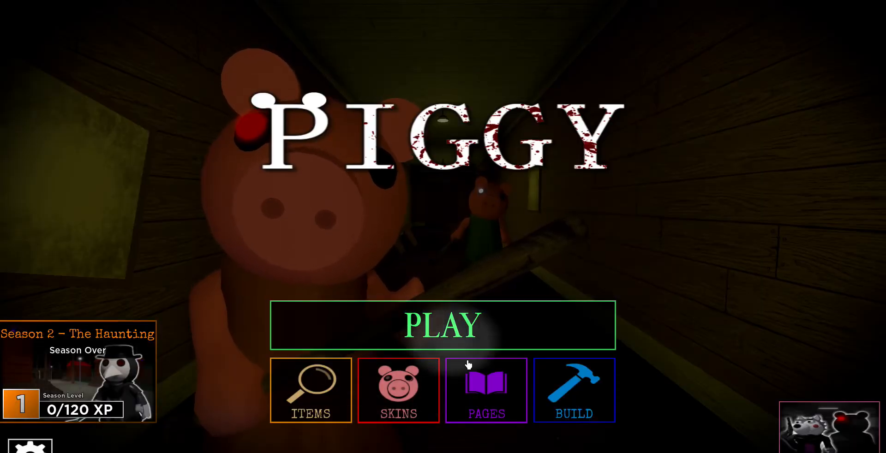
# Glance at the skins shop, return to the main menu, and join the private lobby.
pyautogui.click(398, 390)
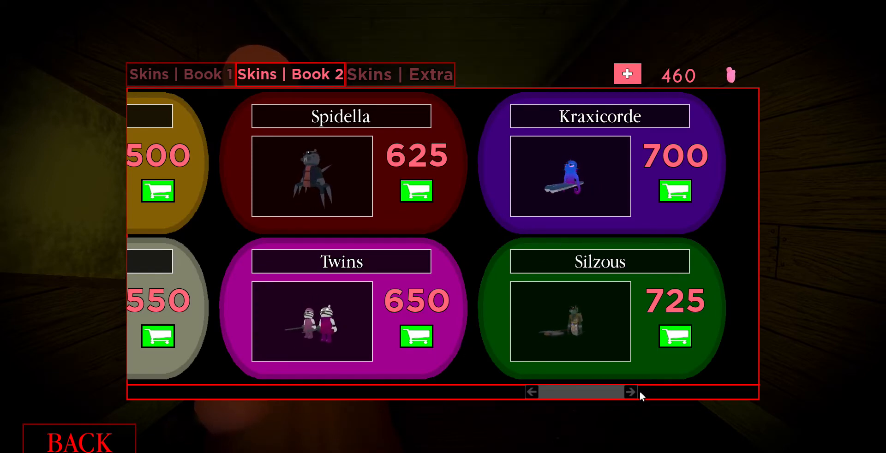
pyautogui.click(78, 441)
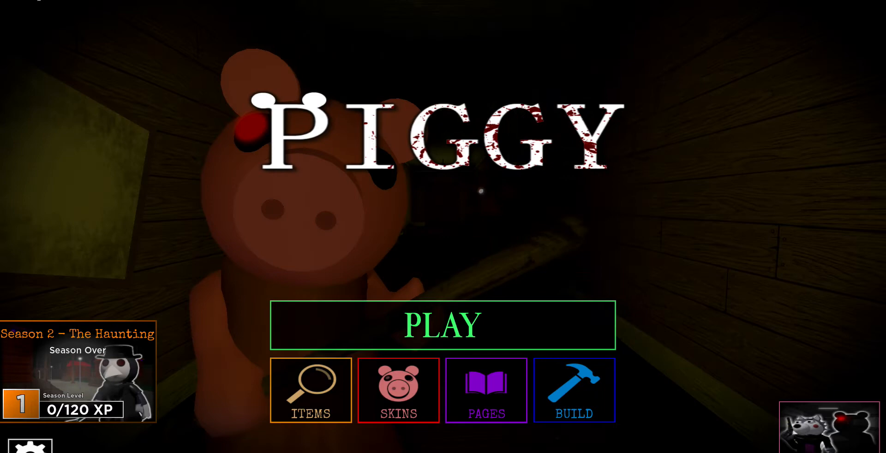
pyautogui.click(442, 325)
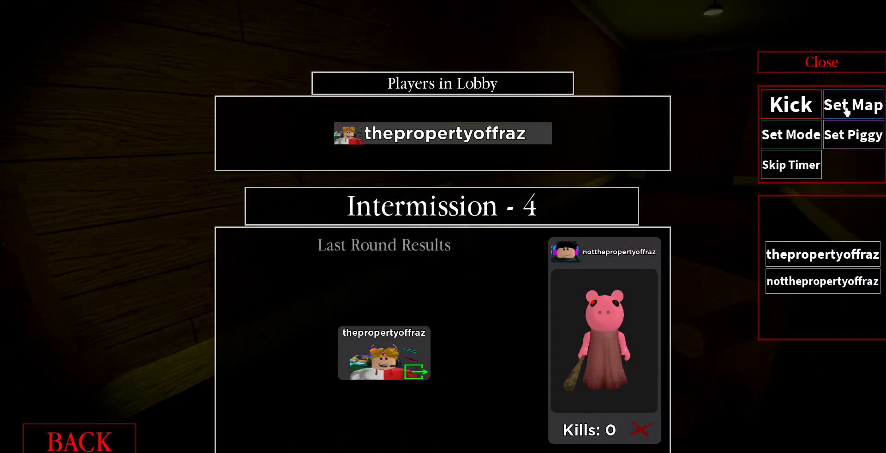
# View the map and mode lists, then skip intermission, map voting and Piggy voting.
pyautogui.click(852, 105)
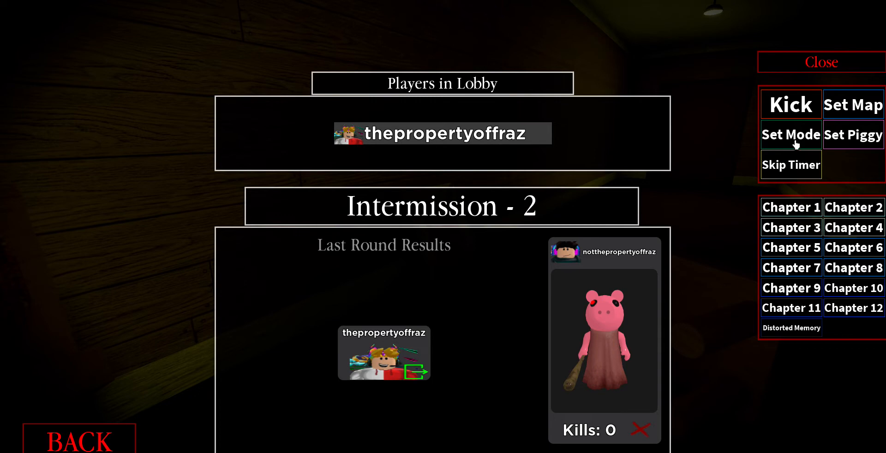
pyautogui.click(790, 134)
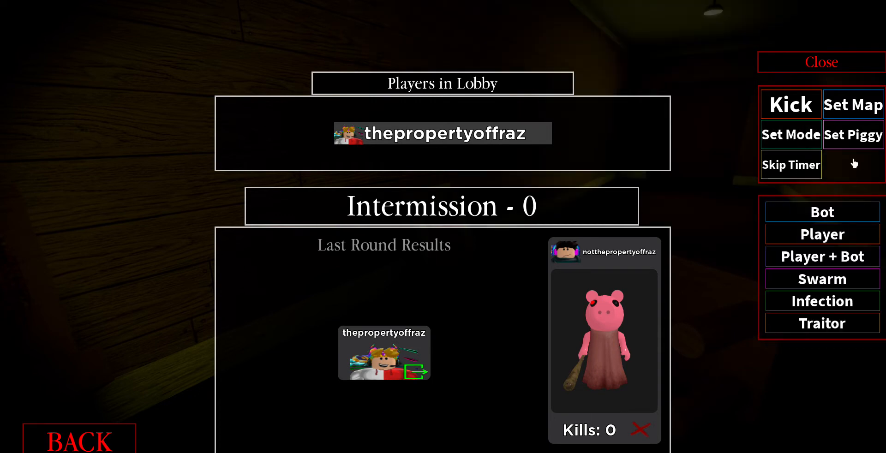
pyautogui.click(790, 164)
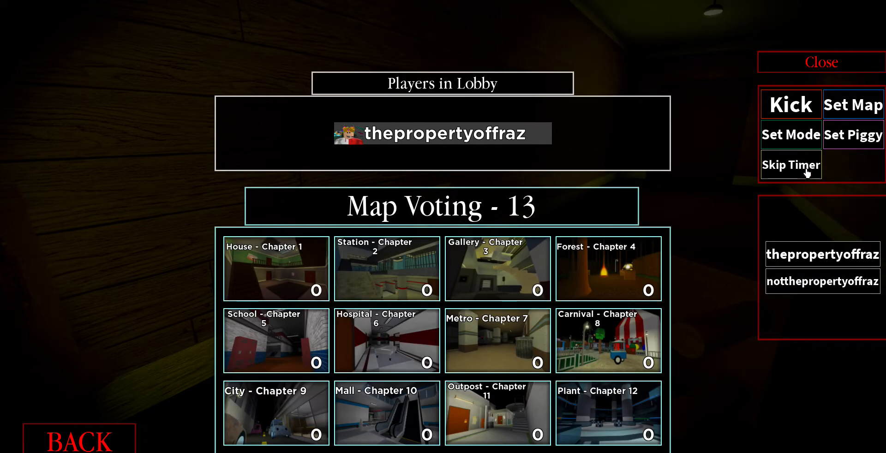
pyautogui.click(497, 269)
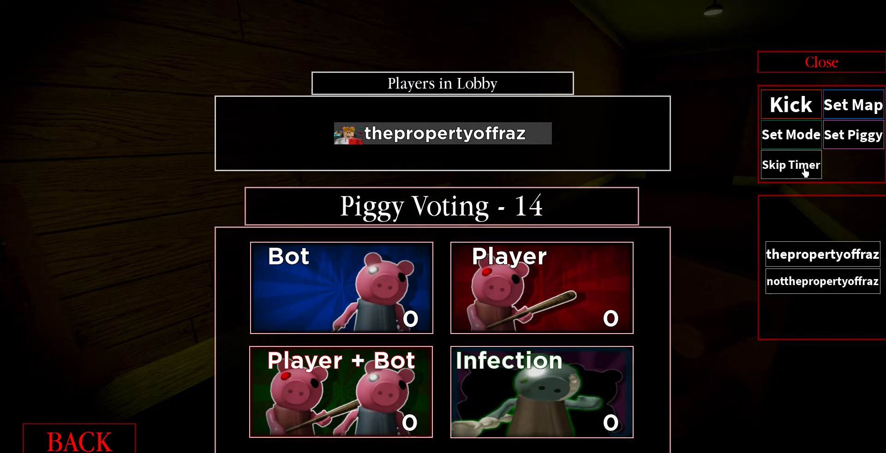
pyautogui.click(541, 288)
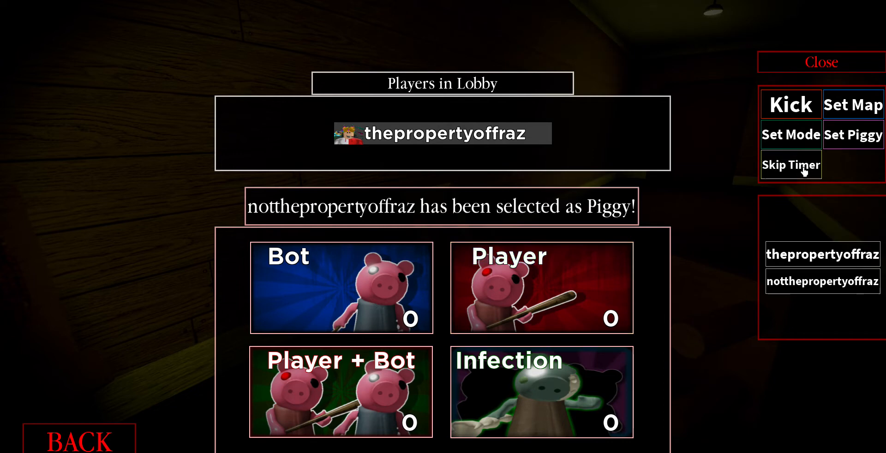
pyautogui.click(790, 164)
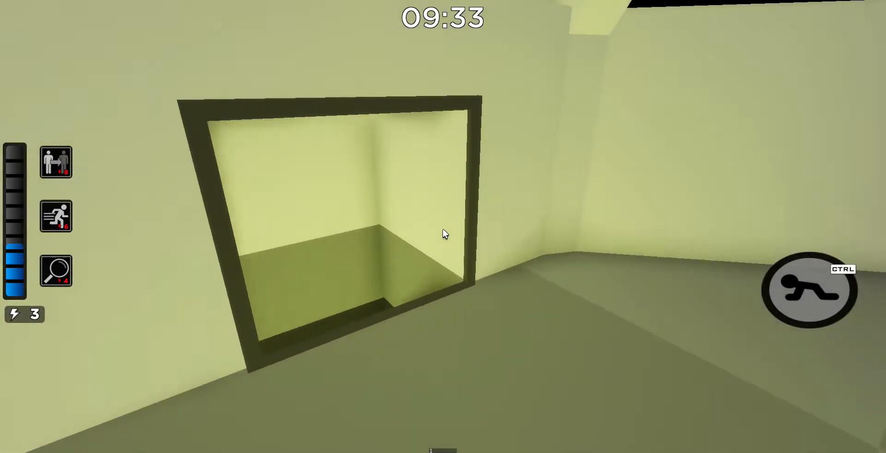
pyautogui.moveTo(442, 234)
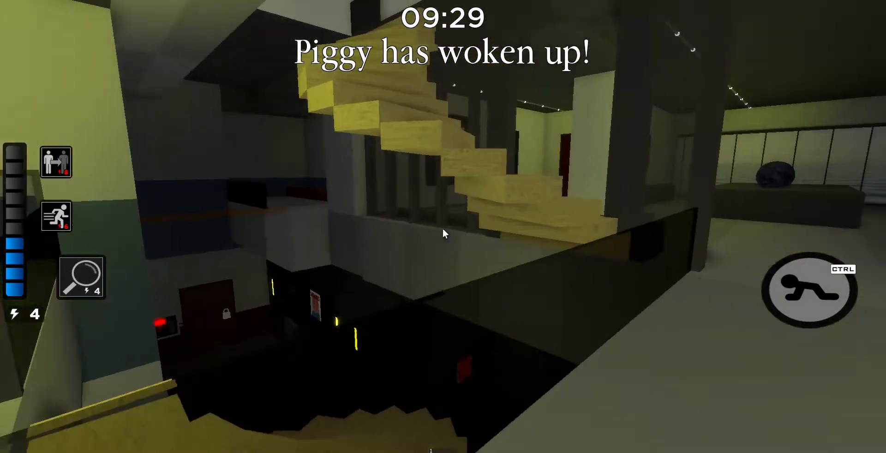
pyautogui.moveTo(443, 233)
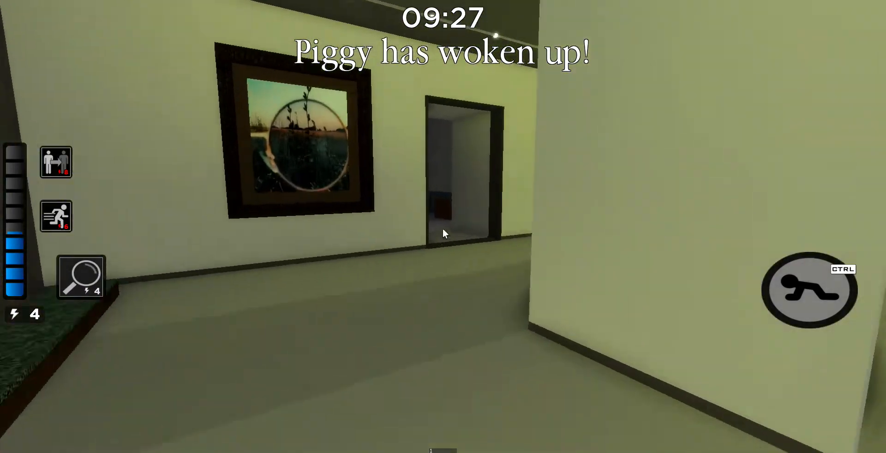
pyautogui.moveTo(442, 226)
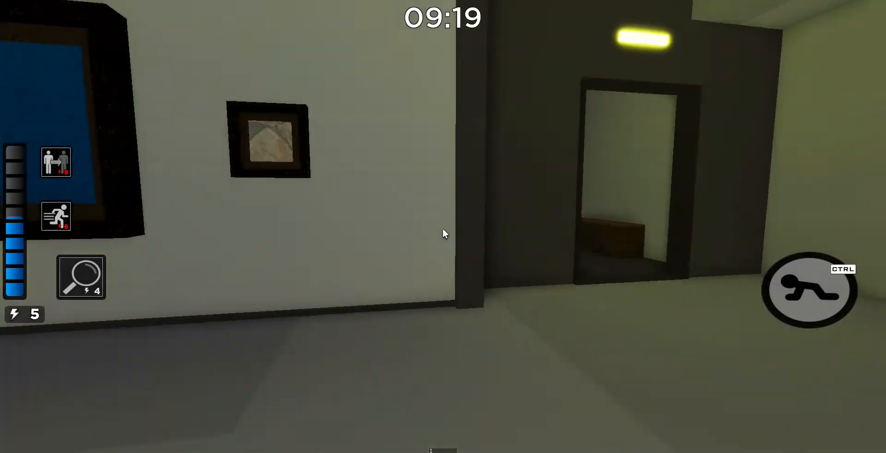
pyautogui.moveTo(443, 234)
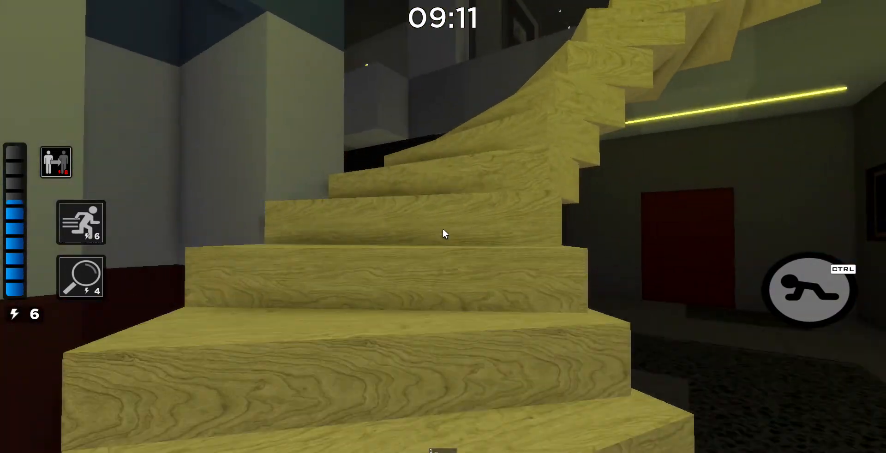
pyautogui.moveTo(444, 233)
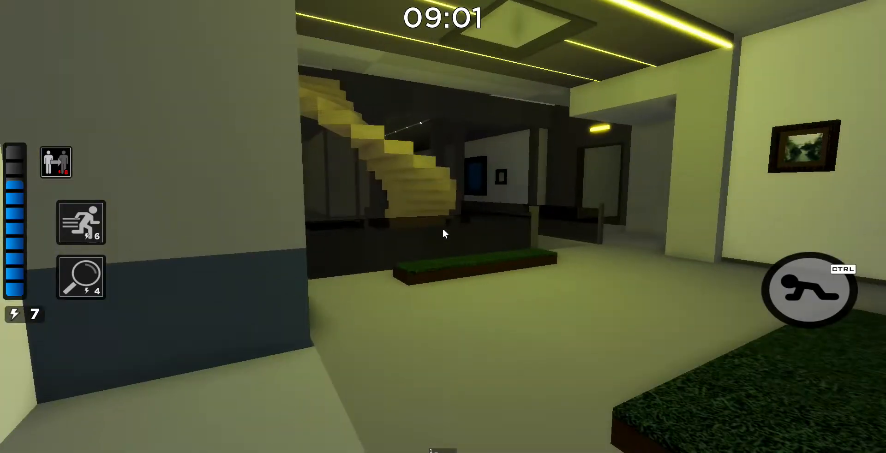
pyautogui.moveTo(443, 233)
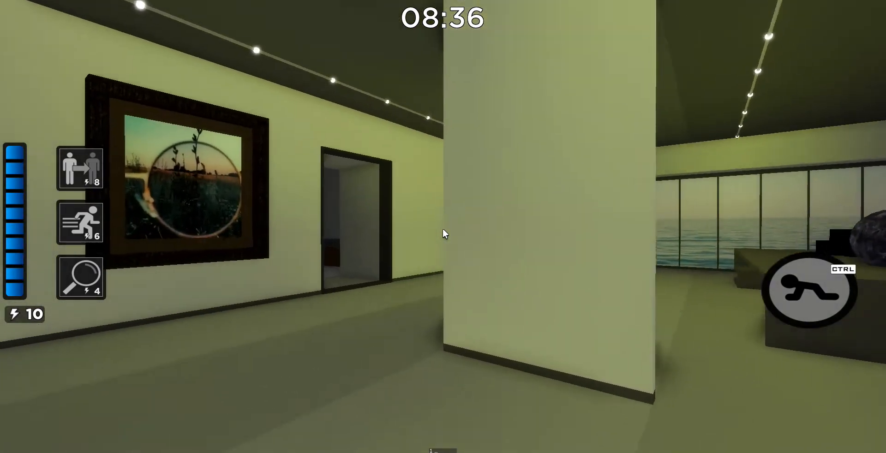
pyautogui.moveTo(443, 235)
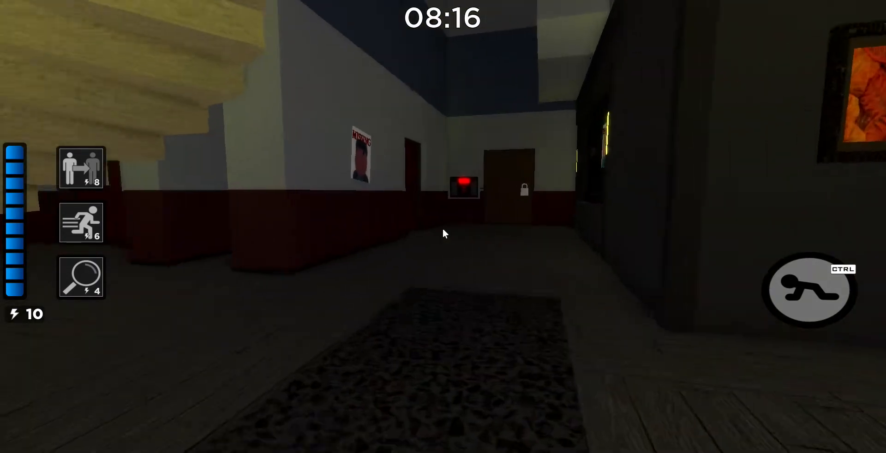
pyautogui.moveTo(443, 234)
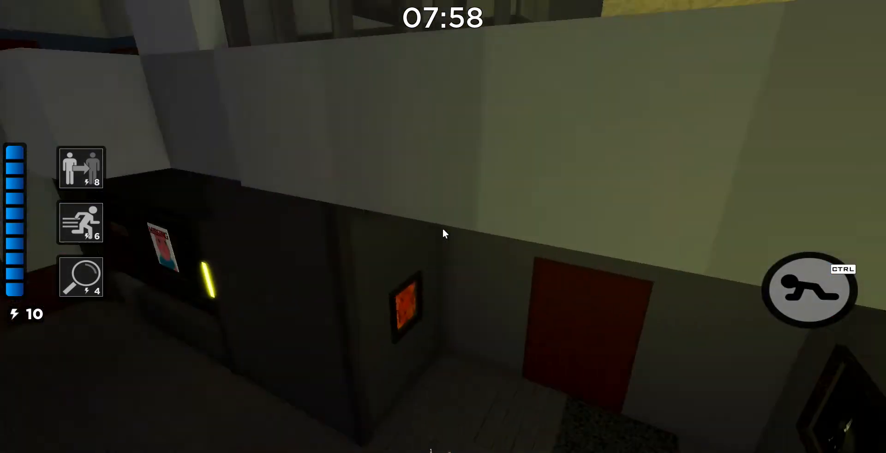
pyautogui.moveTo(443, 230)
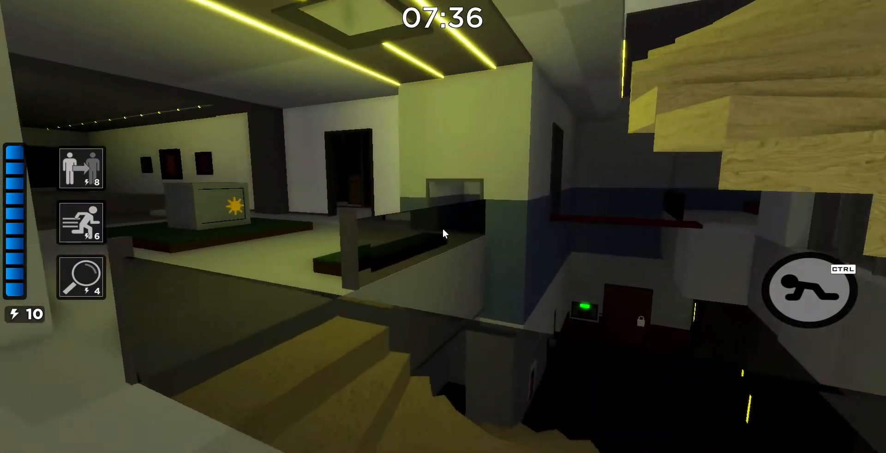
pyautogui.moveTo(443, 234)
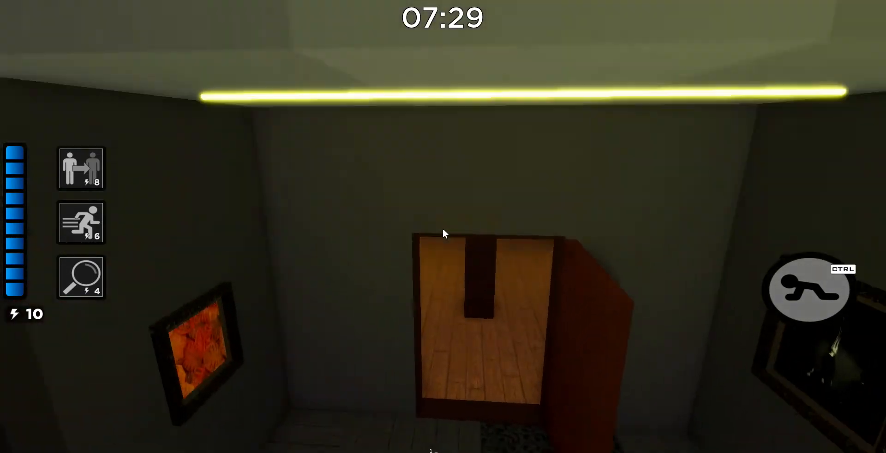
pyautogui.moveTo(443, 234)
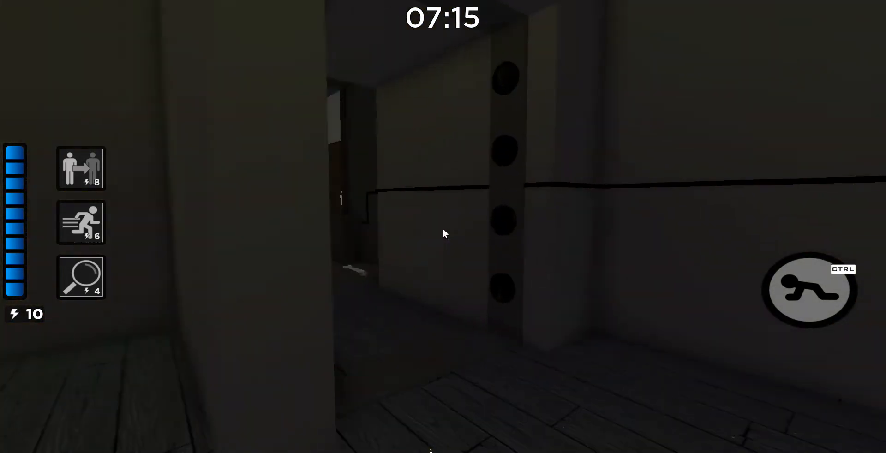
pyautogui.moveTo(443, 234)
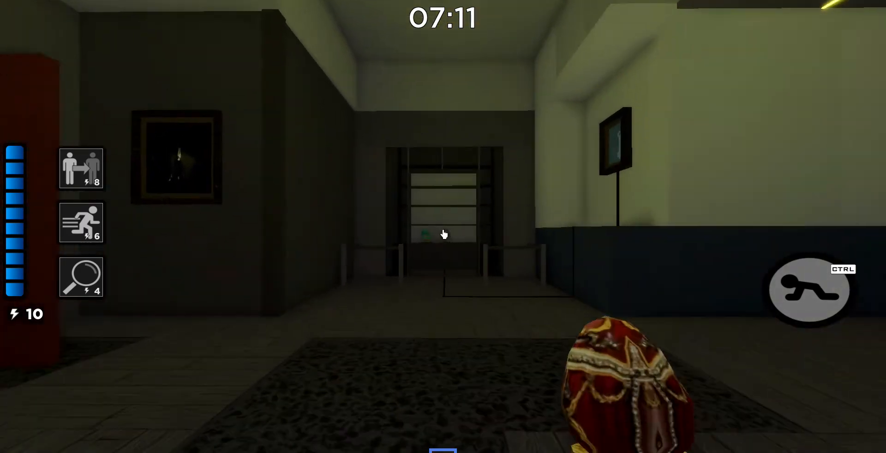
pyautogui.moveTo(443, 234)
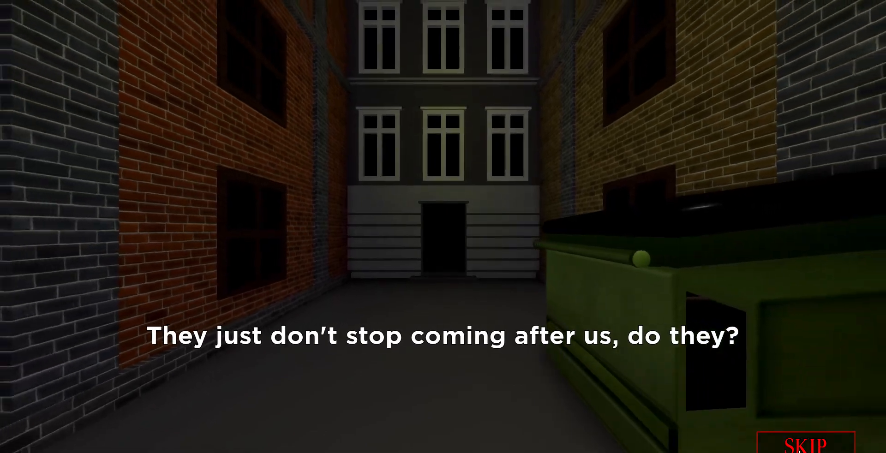
# Skip the alley ending cutscene after escaping the Gallery.
pyautogui.click(807, 442)
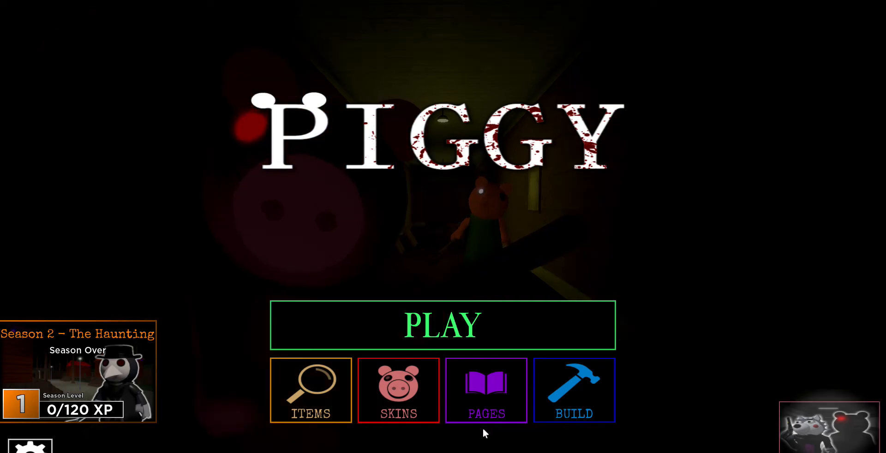
# Scroll the Book 2 shop back through Felix, Markus, Tigry, Raze and Pandy skins.
pyautogui.click(397, 390)
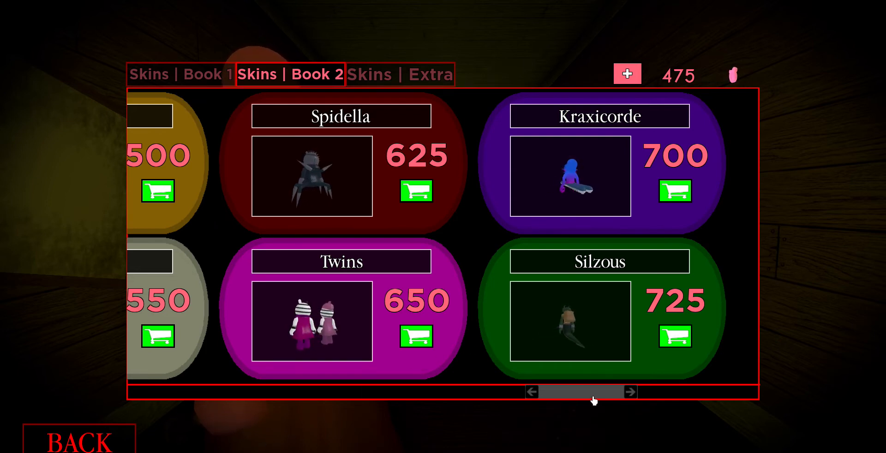
pyautogui.click(531, 392)
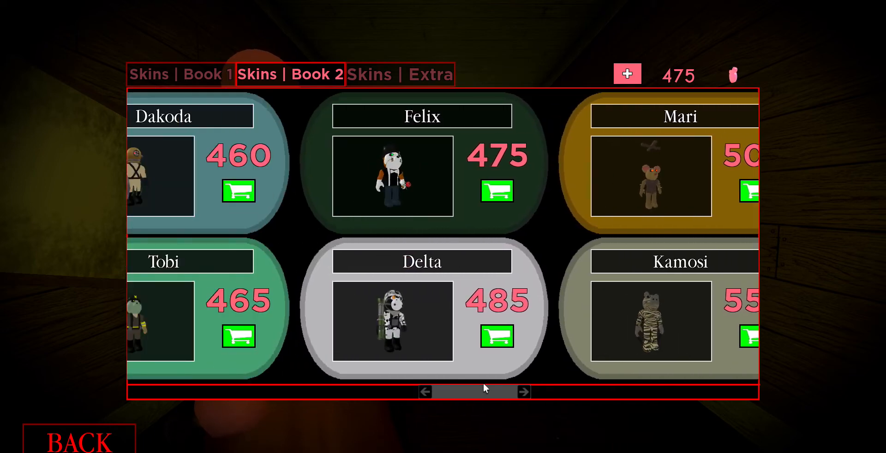
pyautogui.click(425, 392)
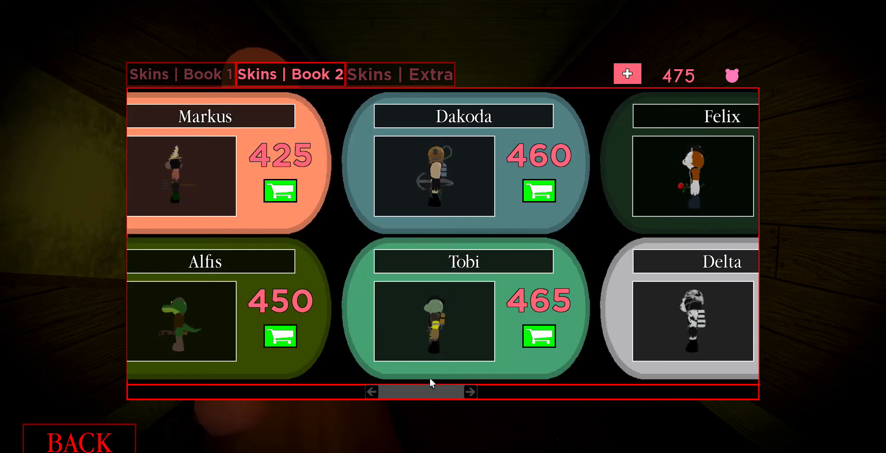
pyautogui.click(372, 391)
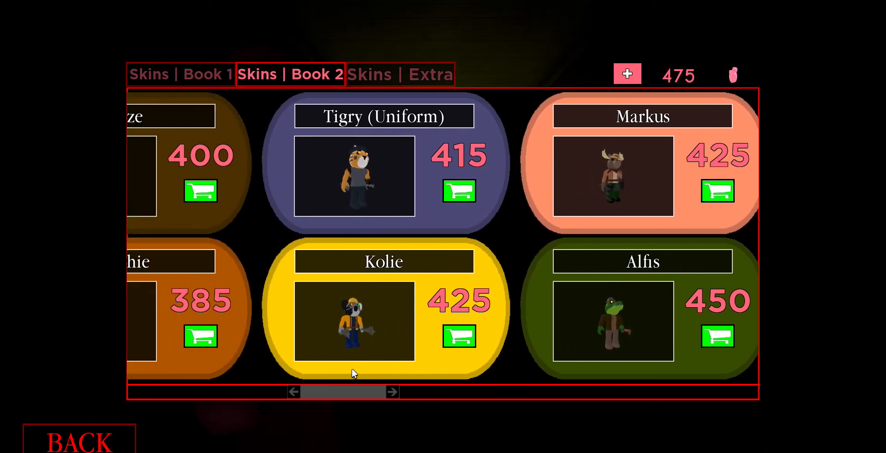
pyautogui.click(293, 391)
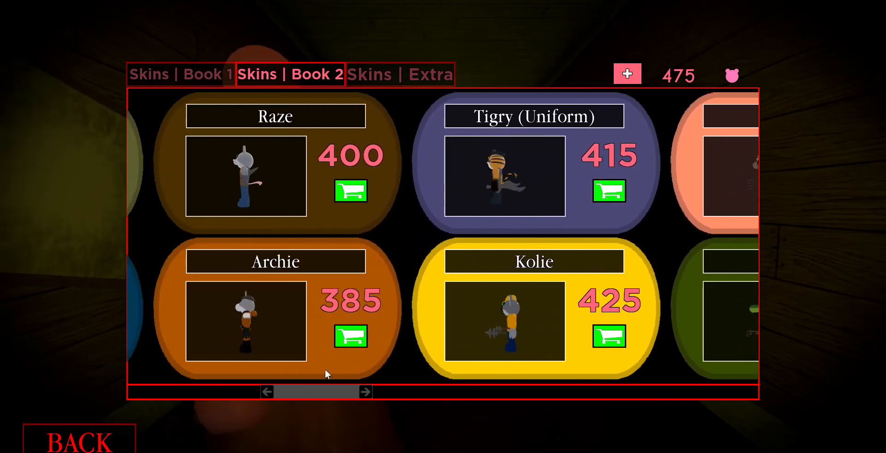
pyautogui.click(270, 391)
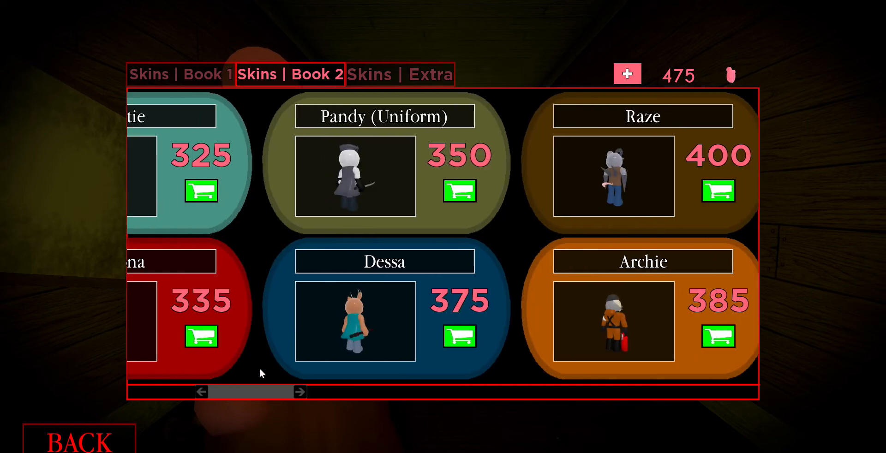